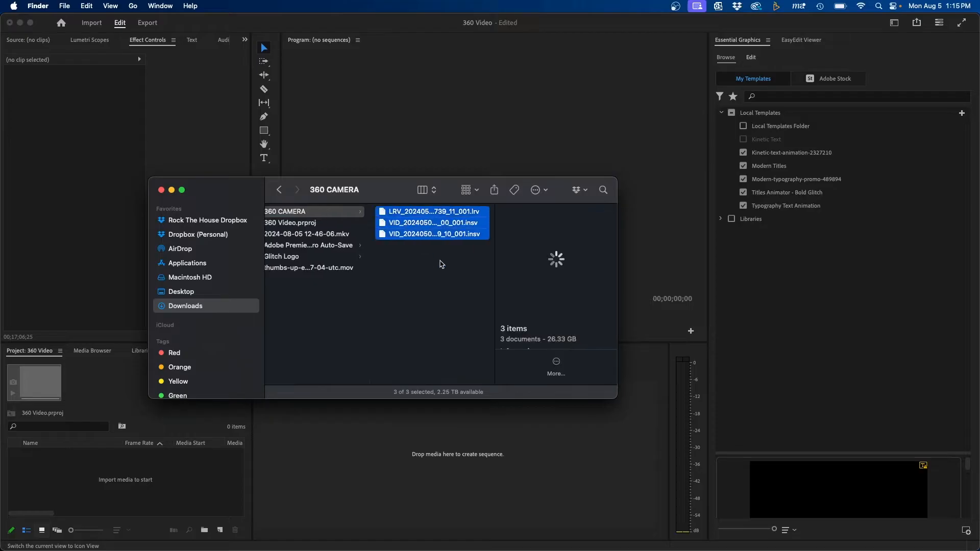
Import both 360 .insv clips from the 360 CAMERA folder into the project
click(431, 223)
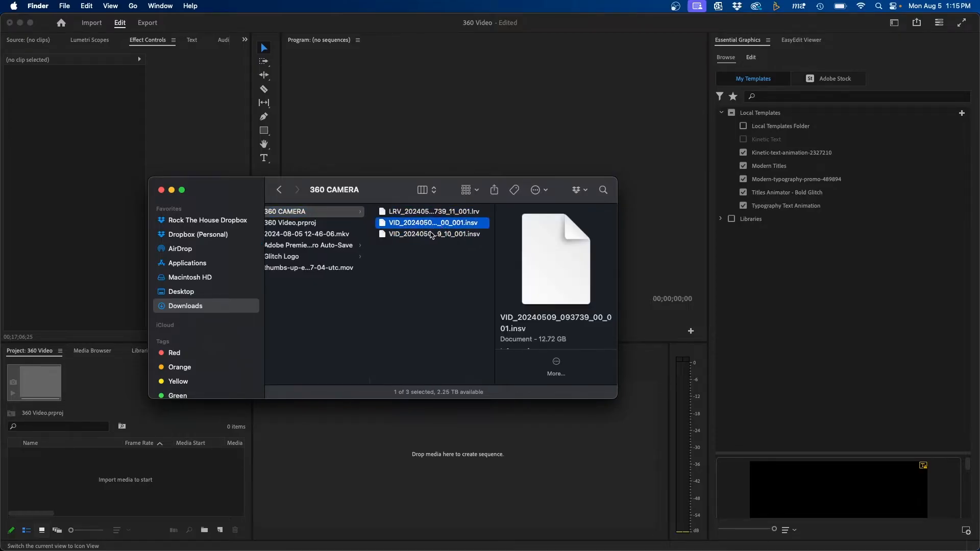
click(432, 234)
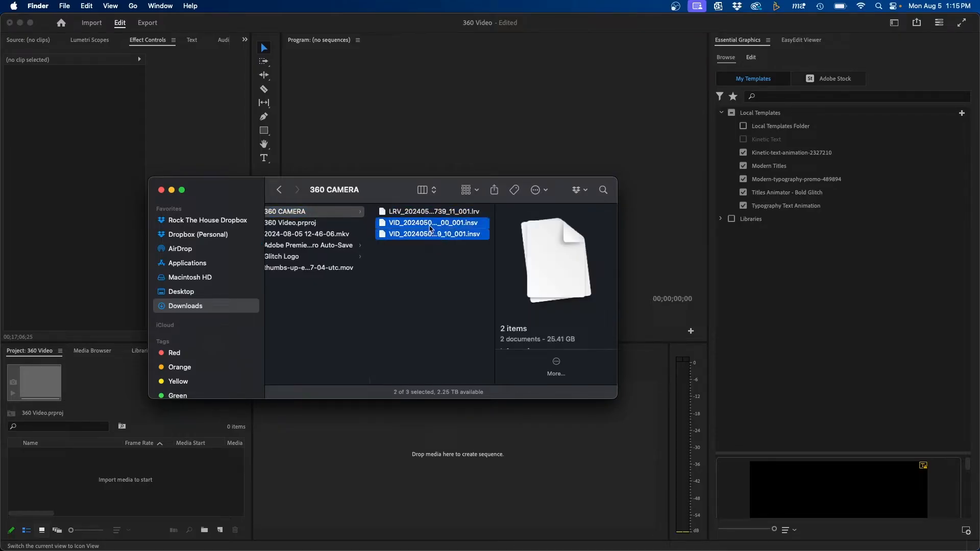
click(447, 265)
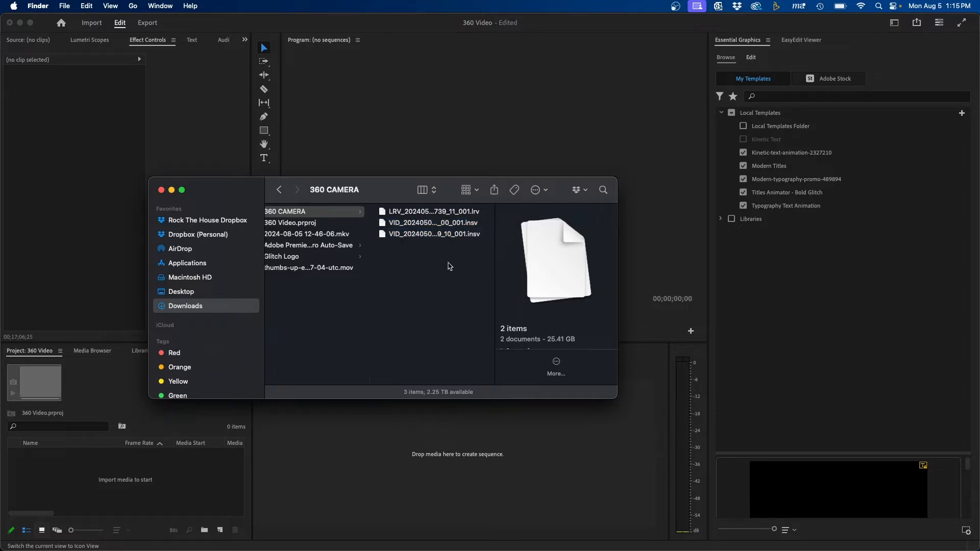
click(305, 211)
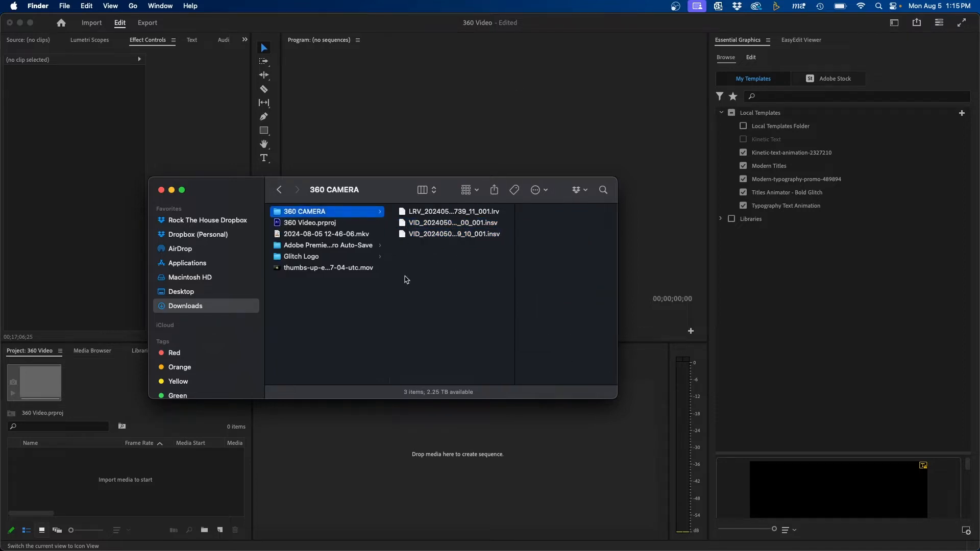
mouse_move(448, 260)
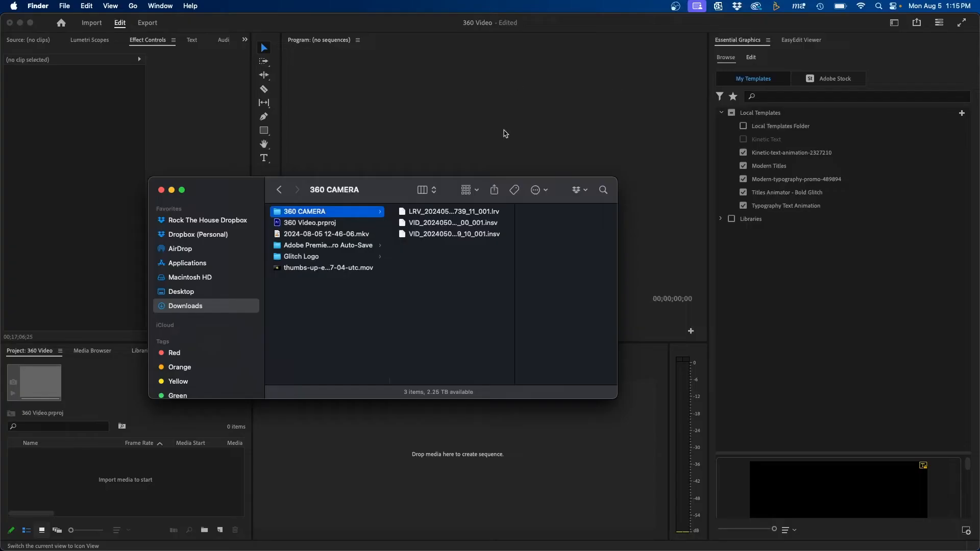
click(451, 222)
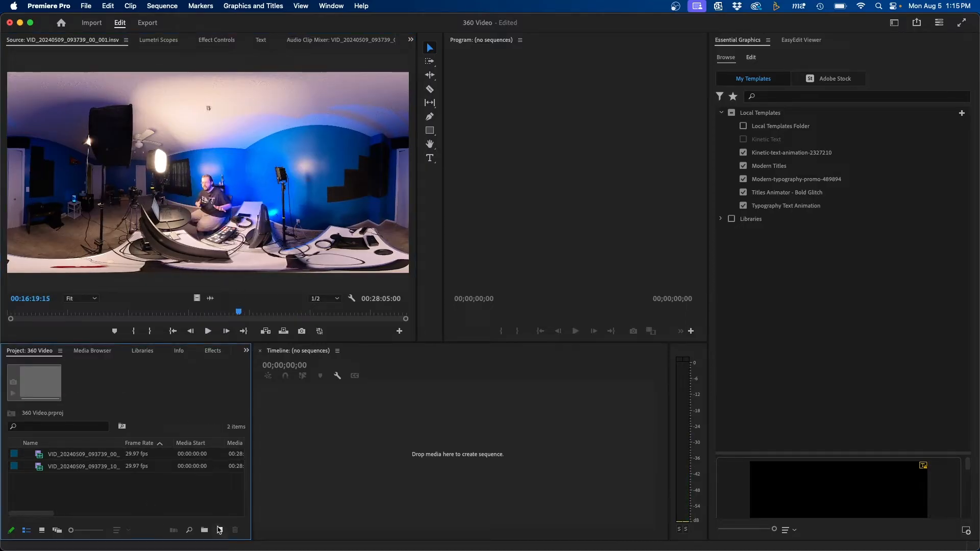
Create a new sequence holding the first clip, accepting the clip mismatch warning
click(220, 530)
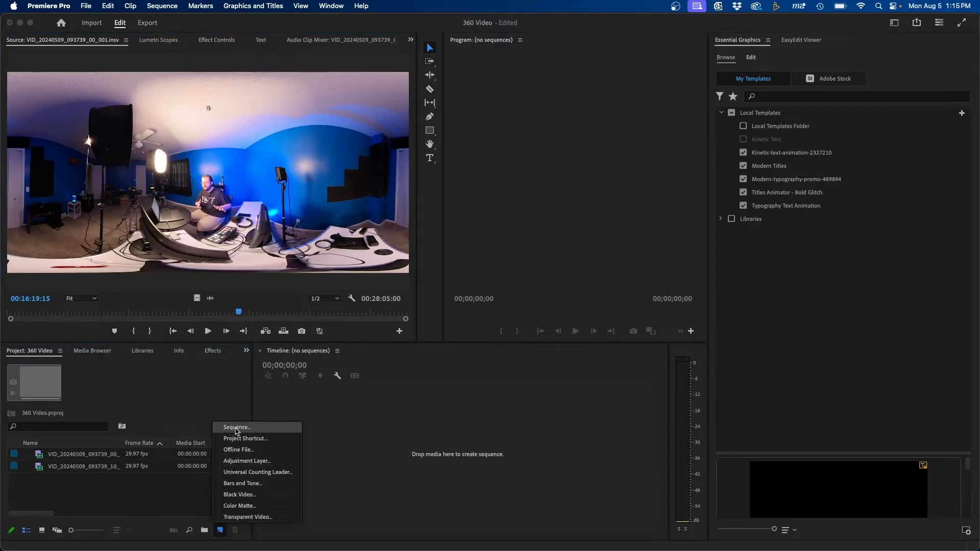
click(236, 428)
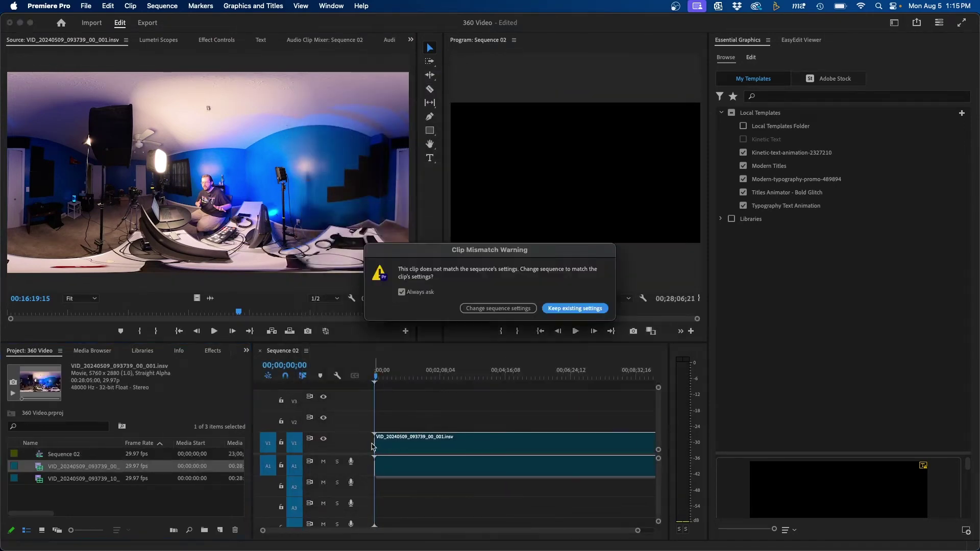
click(573, 309)
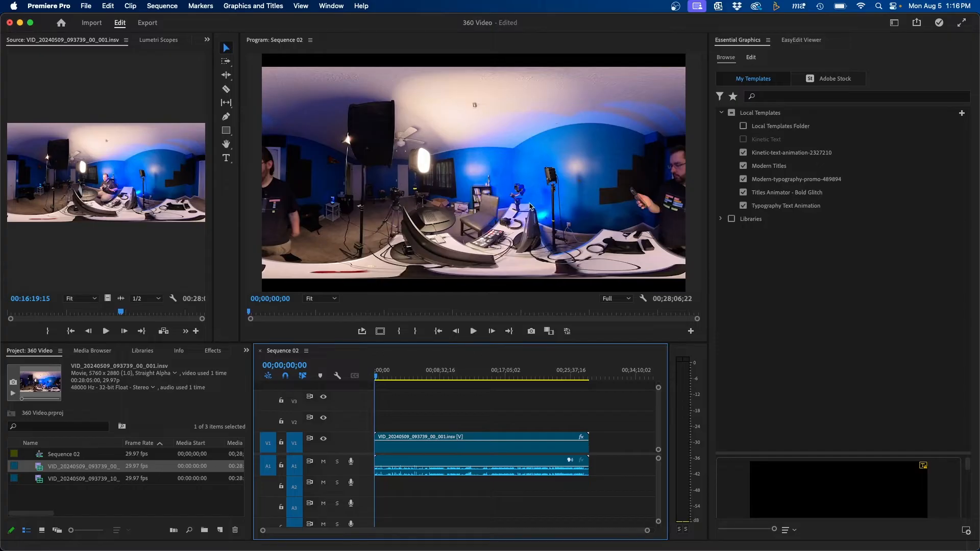
mouse_move(429, 184)
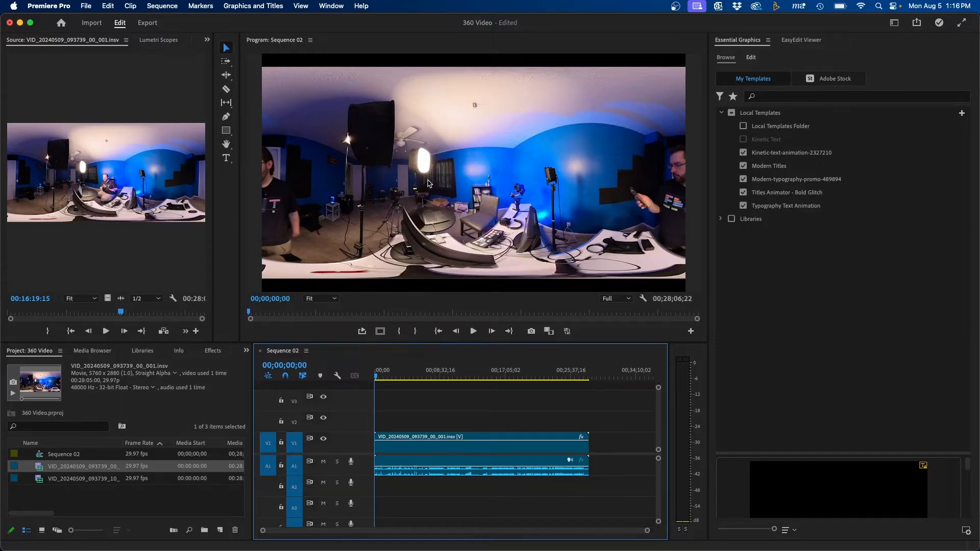
mouse_move(509, 142)
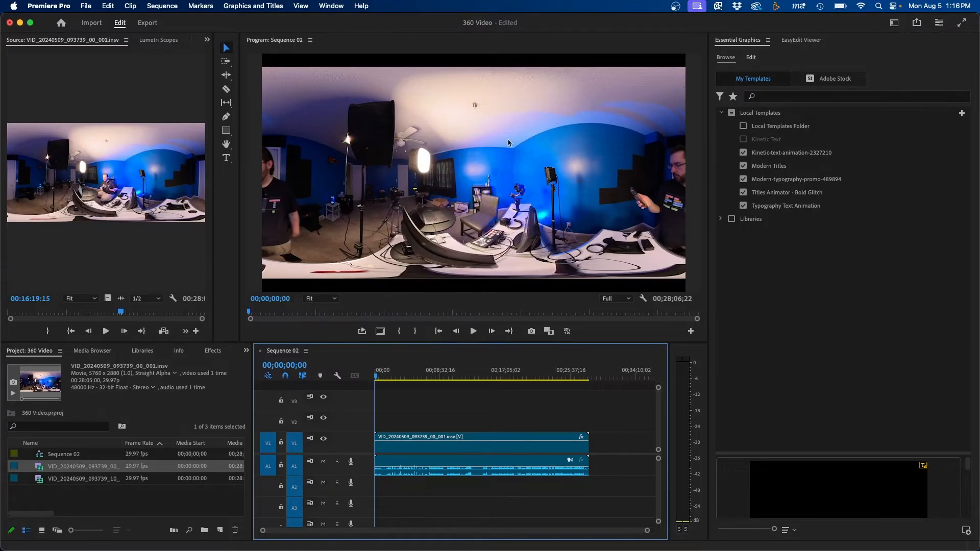
mouse_move(548, 200)
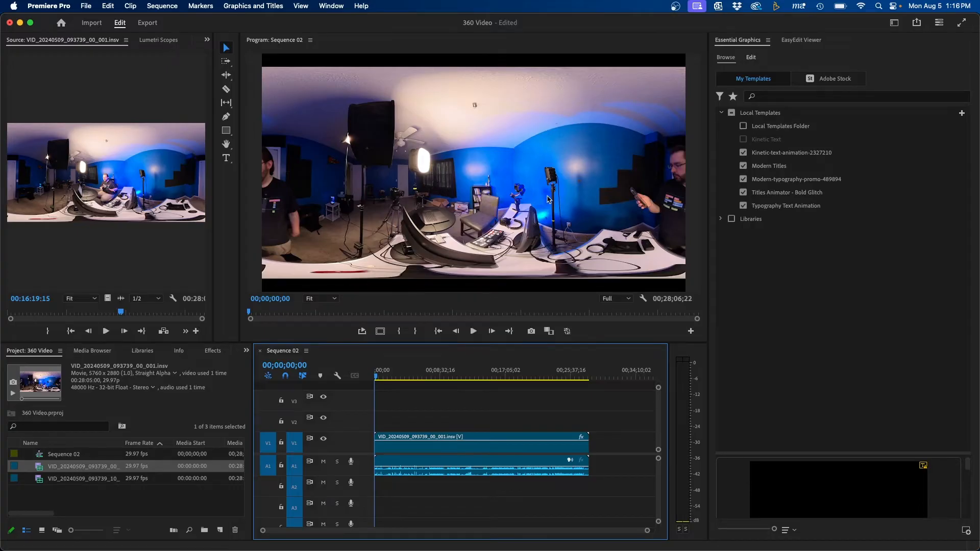
mouse_move(558, 147)
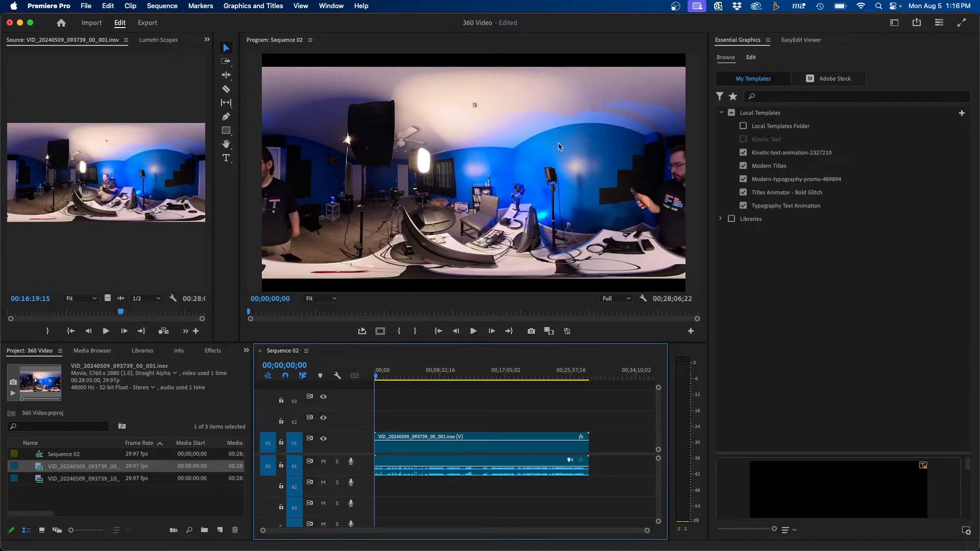
mouse_move(571, 133)
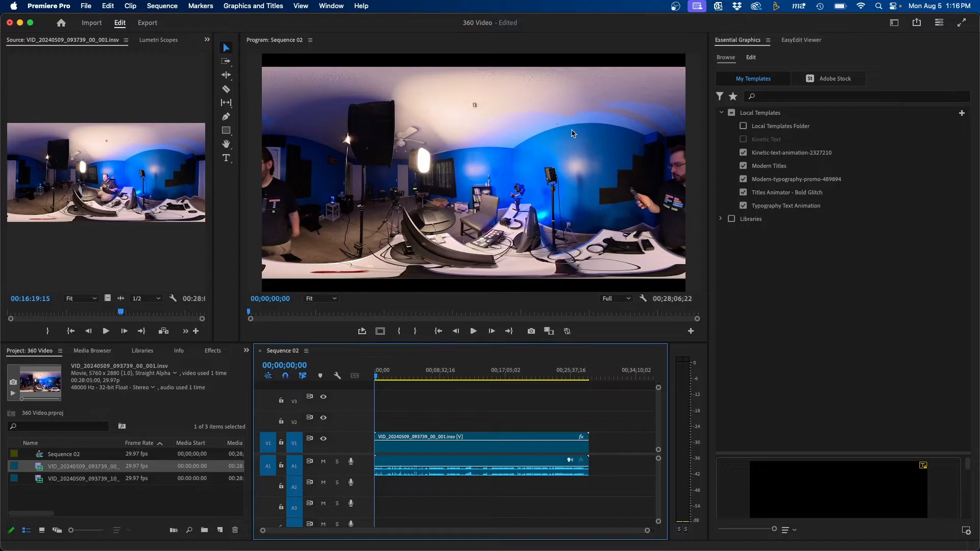
mouse_move(298, 185)
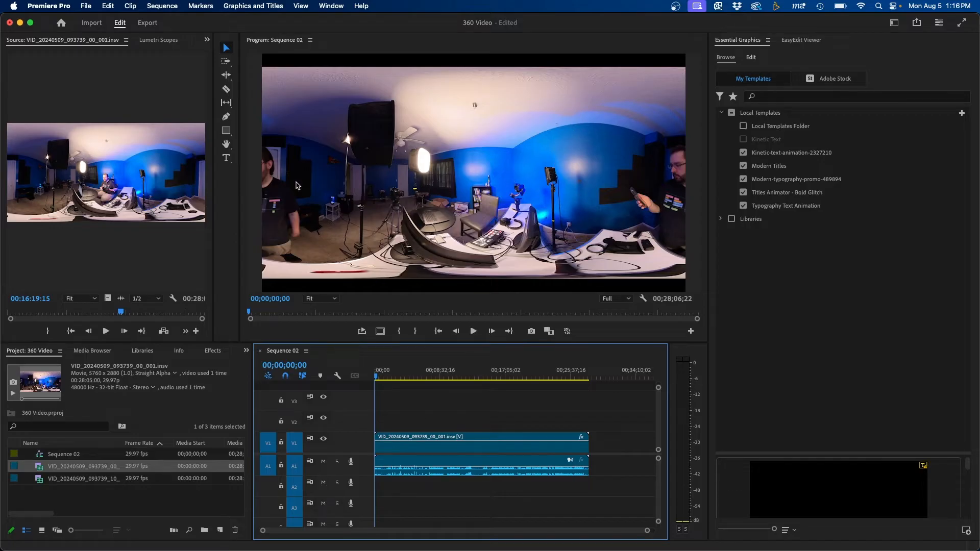
mouse_move(440, 156)
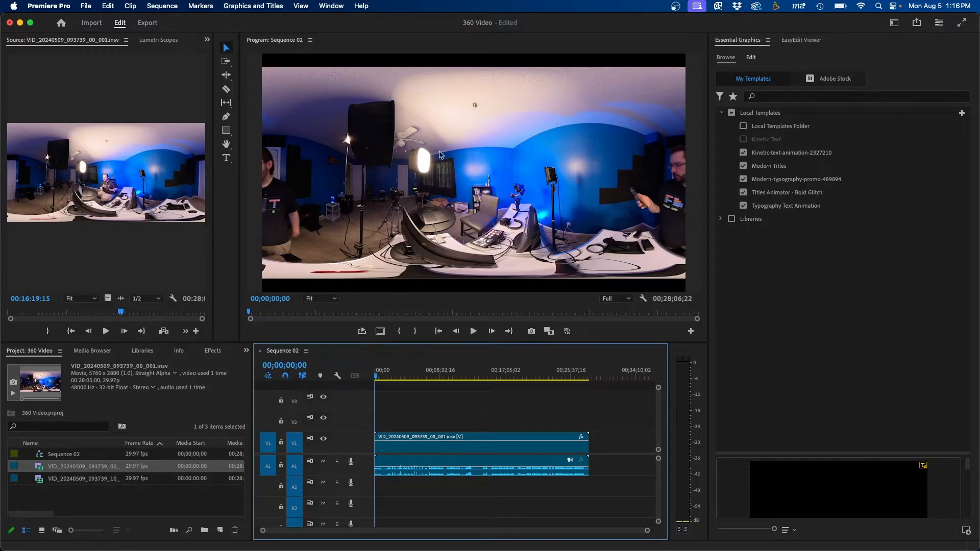
mouse_move(537, 196)
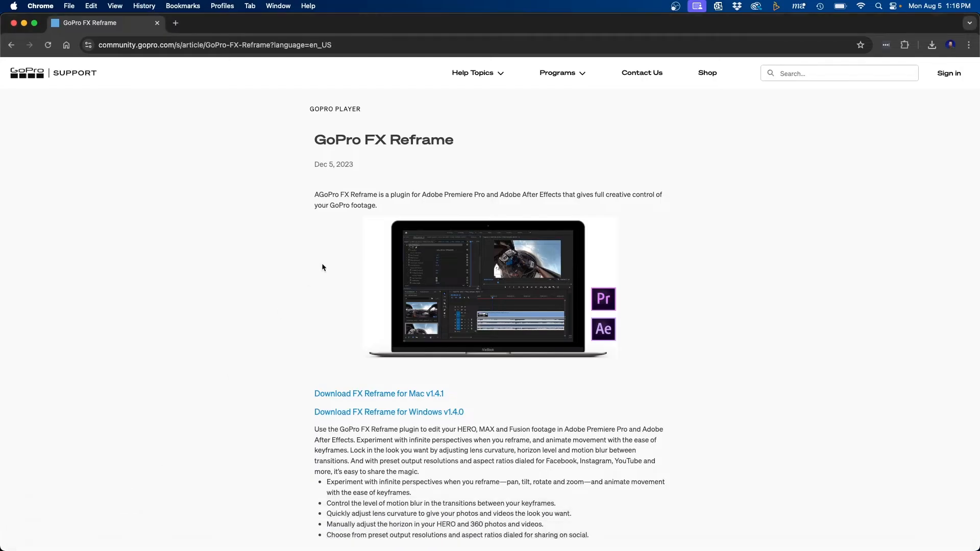
mouse_move(434, 152)
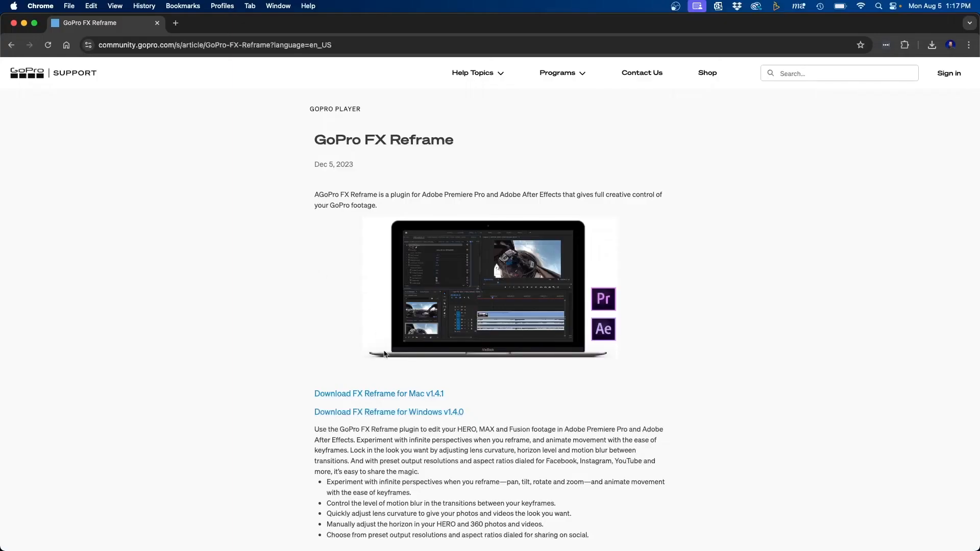
Download 'FX Reframe for Mac v1.4.1' from the GoPro support article
click(379, 394)
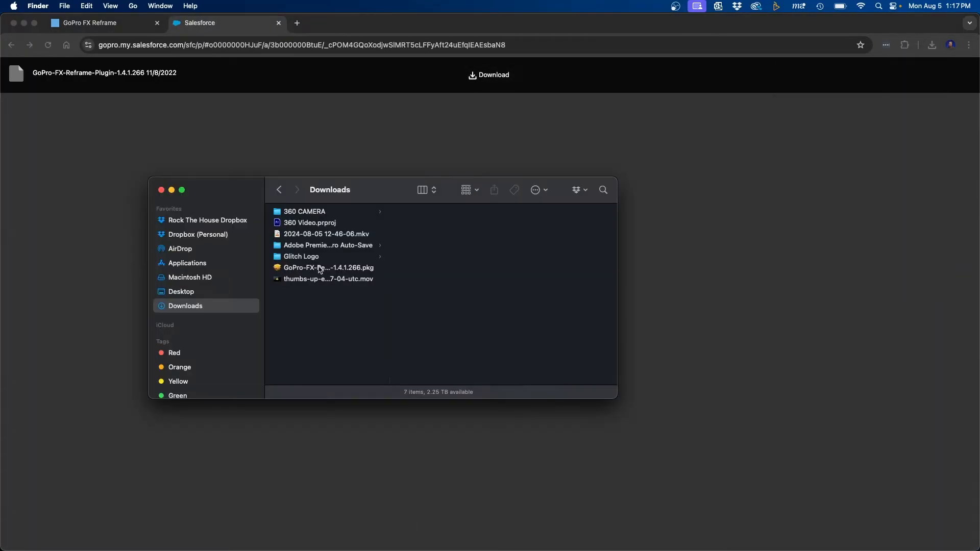
Install the GoPro FX Reframe 1.4.1.266 plugin package from Downloads
click(328, 268)
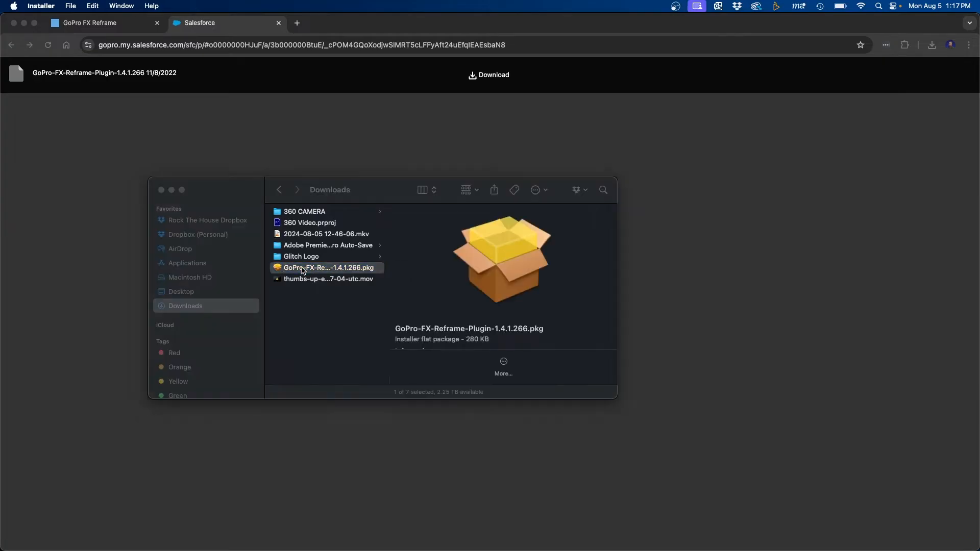
double_click(328, 268)
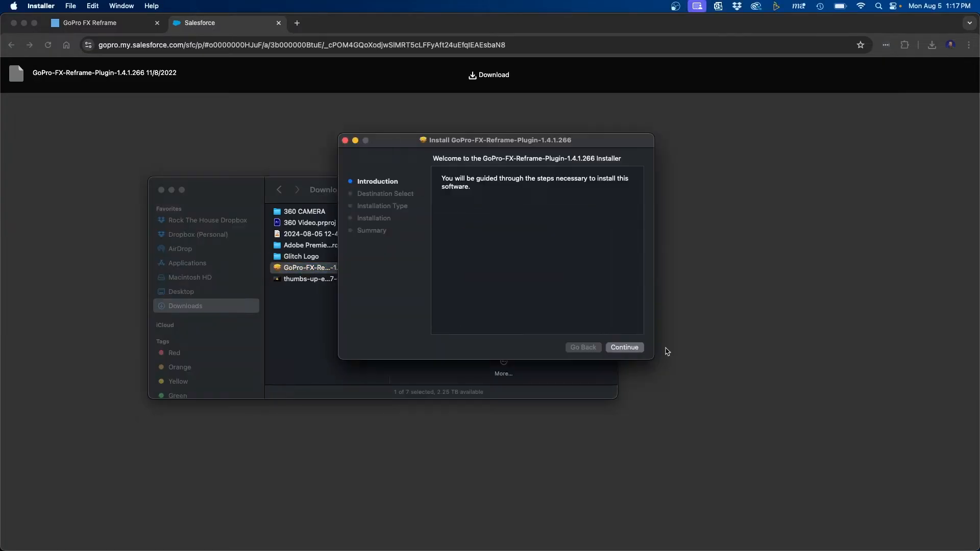
click(625, 347)
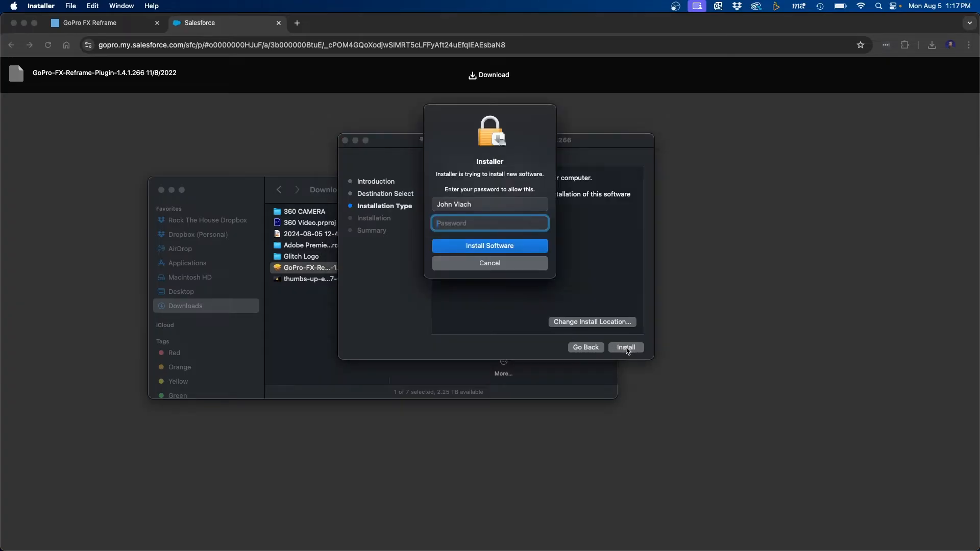
click(490, 246)
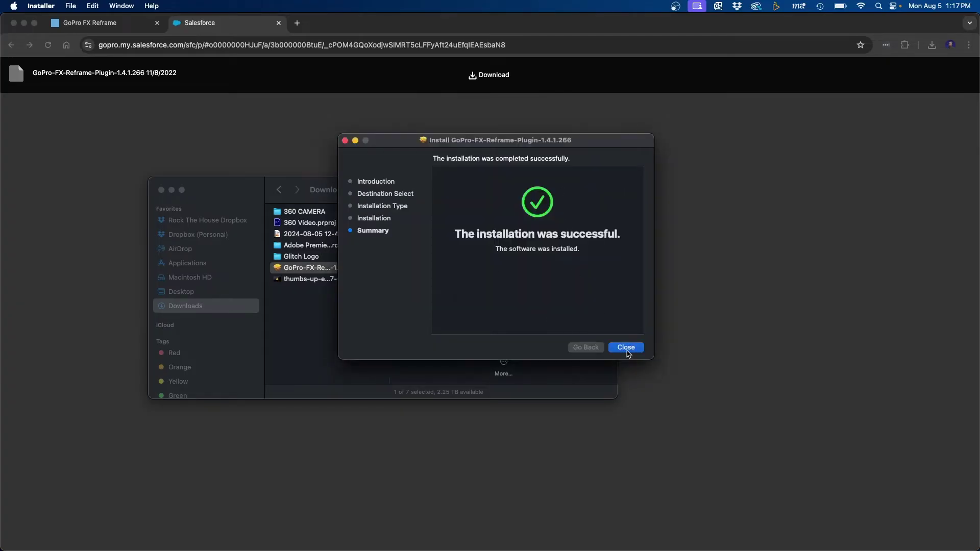
click(625, 348)
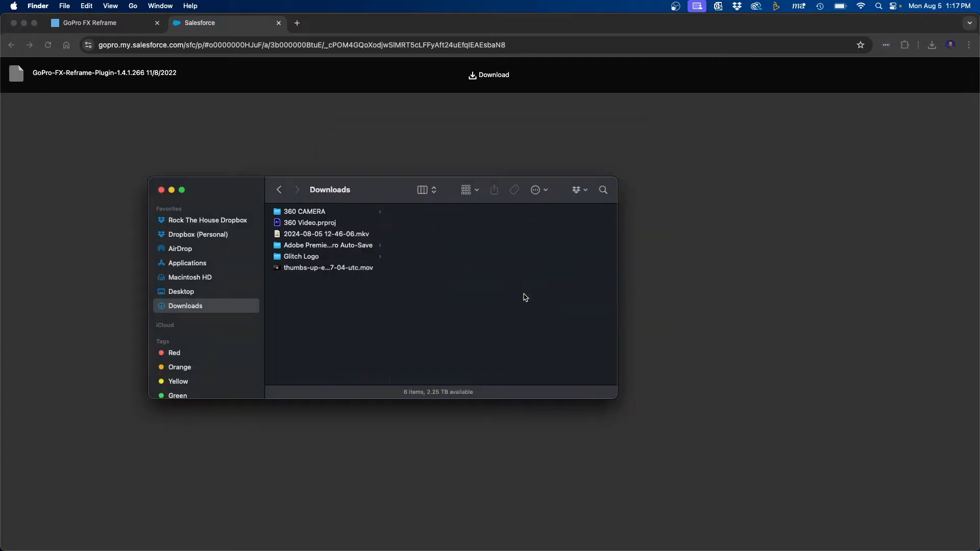
Reopen 360 Video.prproj from the Downloads folder in Premiere Pro
click(376, 537)
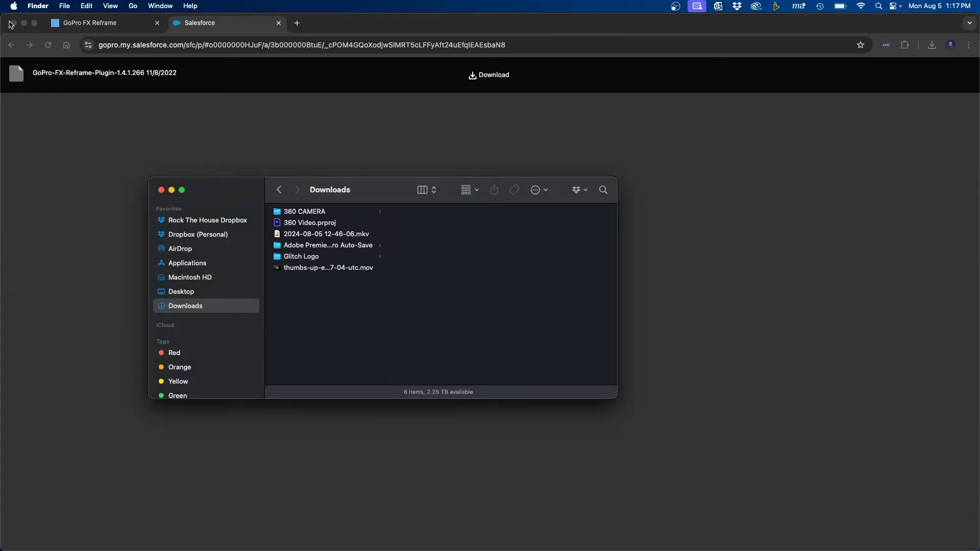
mouse_move(385, 302)
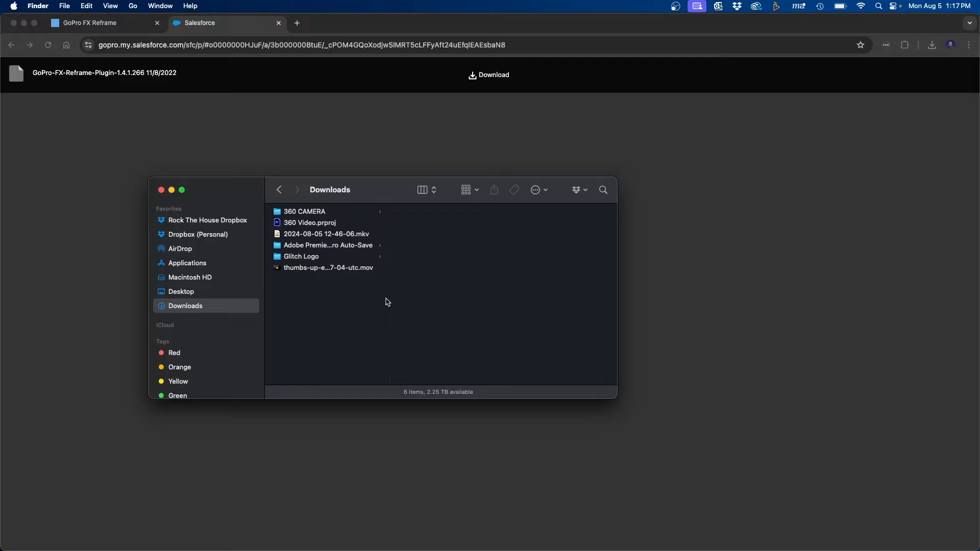
click(311, 222)
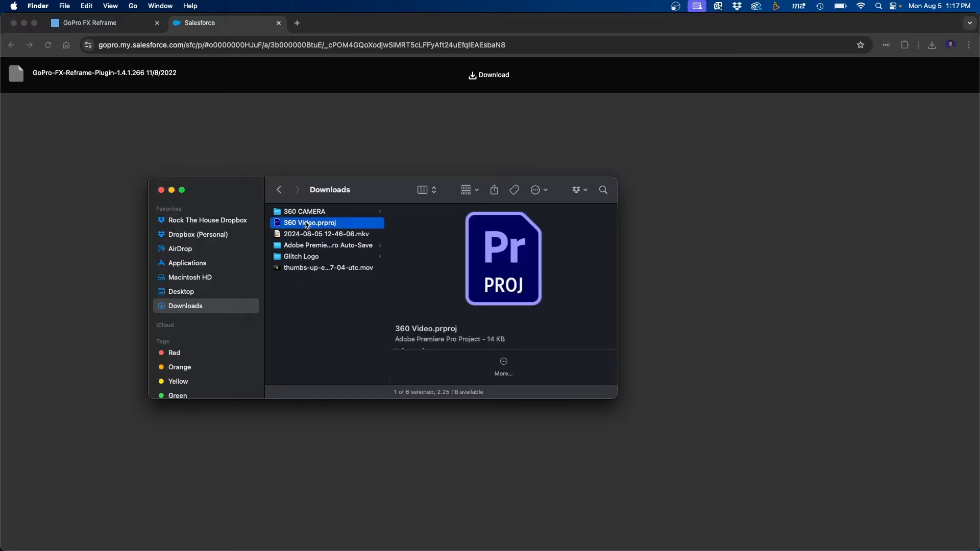
double_click(311, 223)
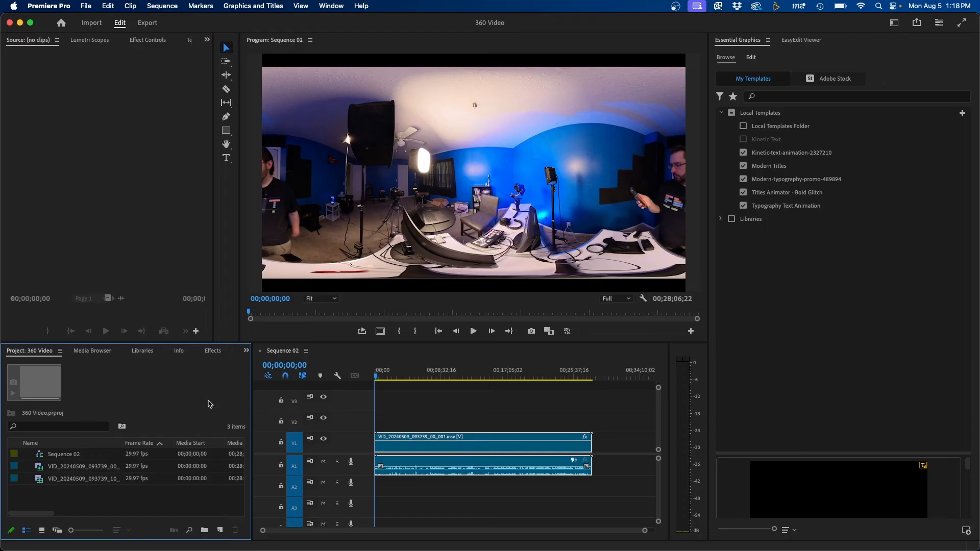
mouse_move(212, 364)
text(reframe)
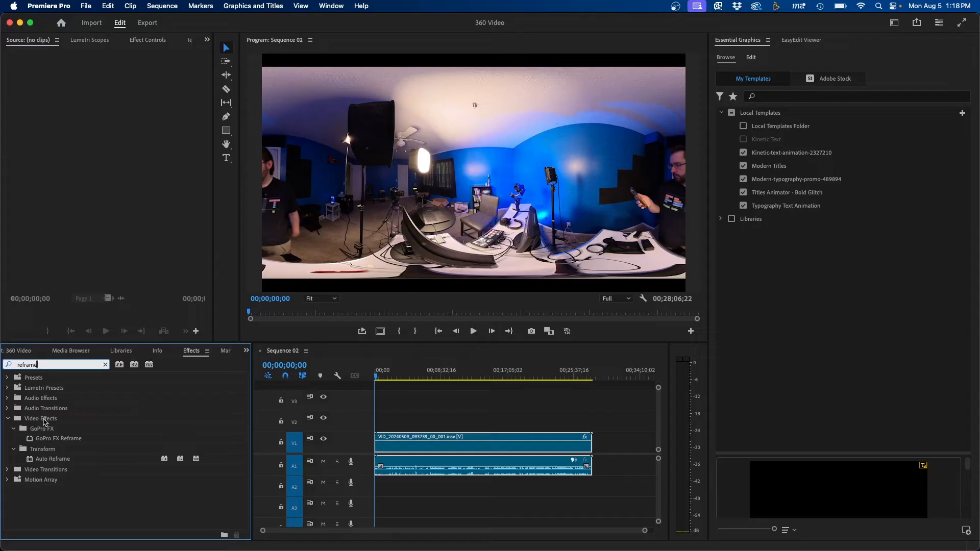
Apply GoPro FX Reframe, found by searching 'reframe', to the 360 clip
click(42, 429)
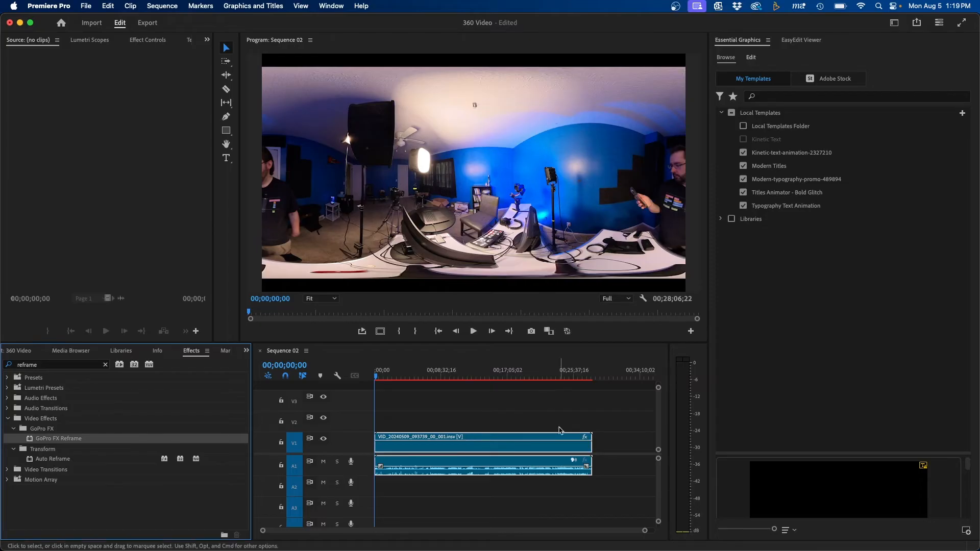
mouse_move(150, 47)
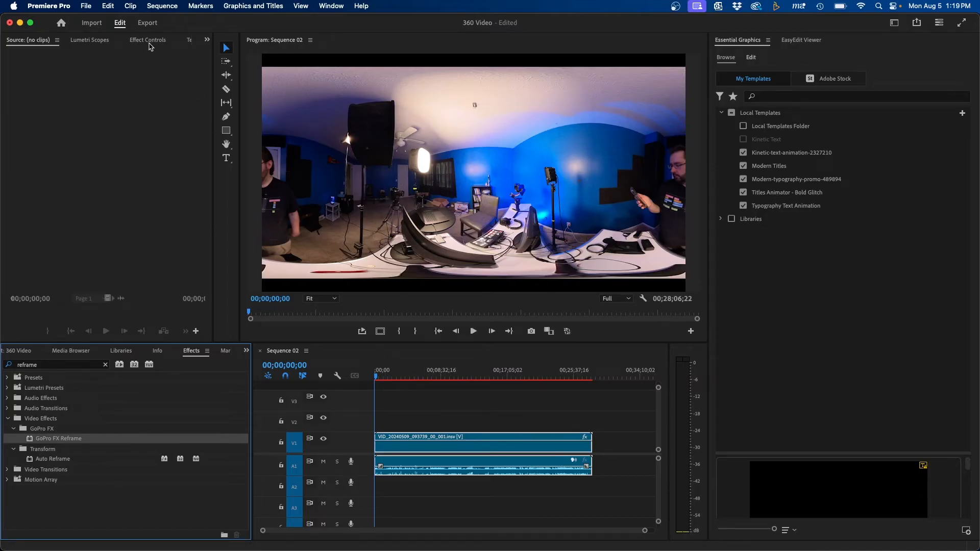
Show the clip's Effect Controls and close the Essential Sound panel
click(481, 441)
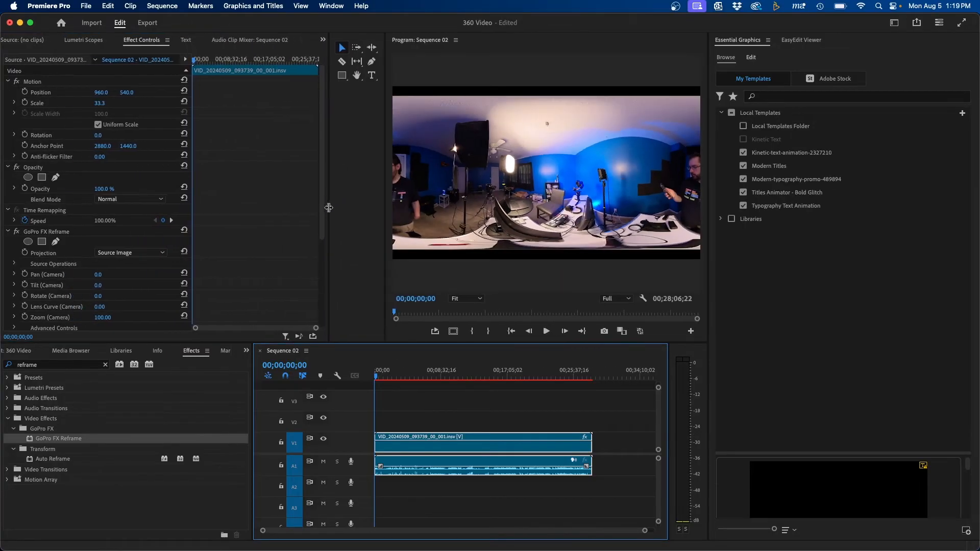
click(894, 23)
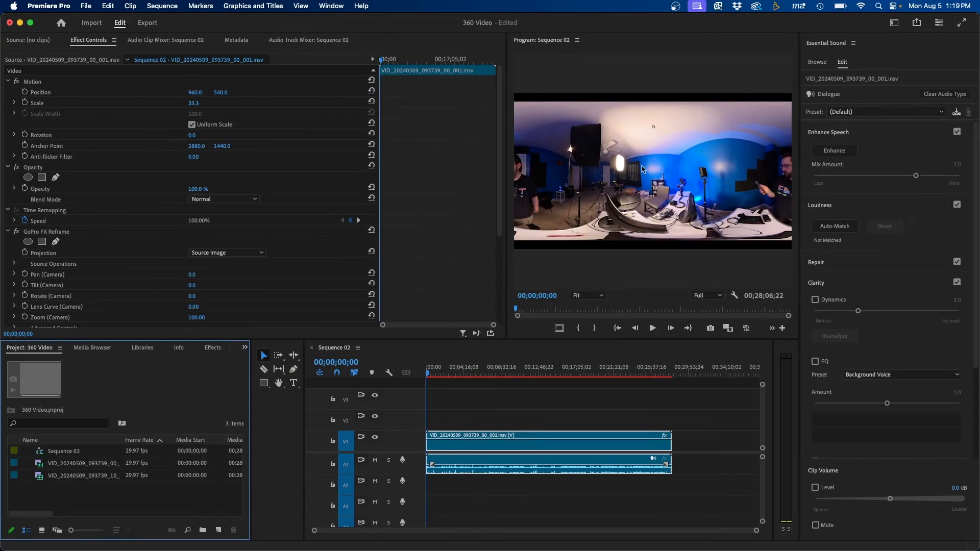
click(853, 42)
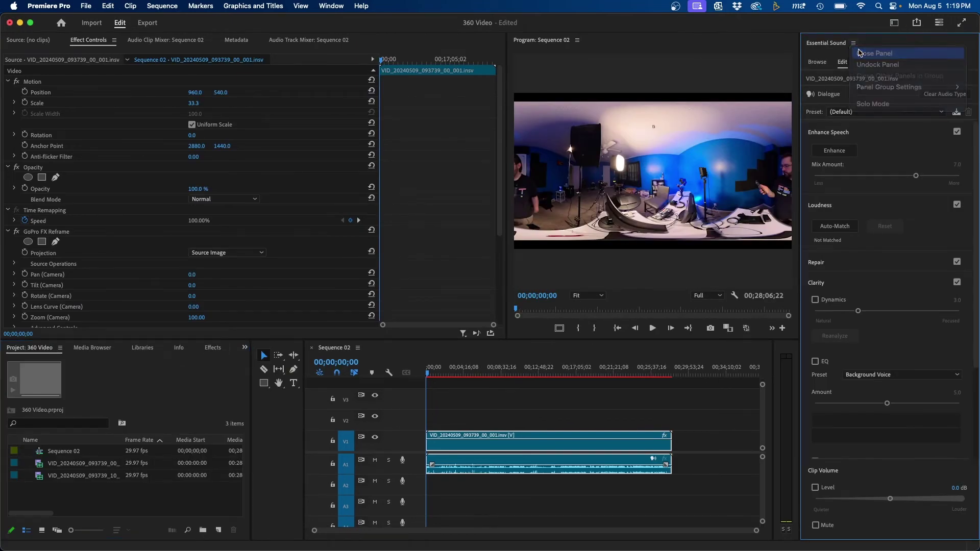
click(875, 53)
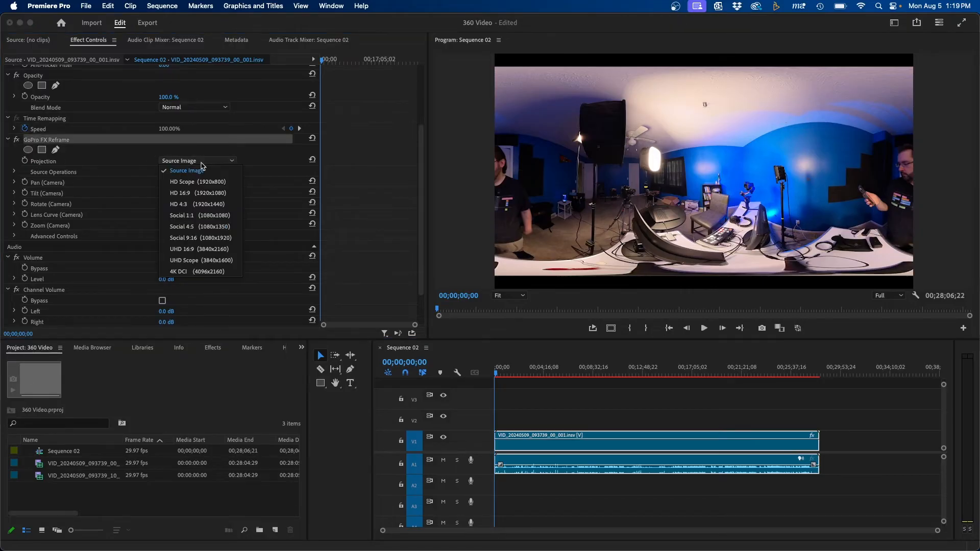
mouse_move(199, 226)
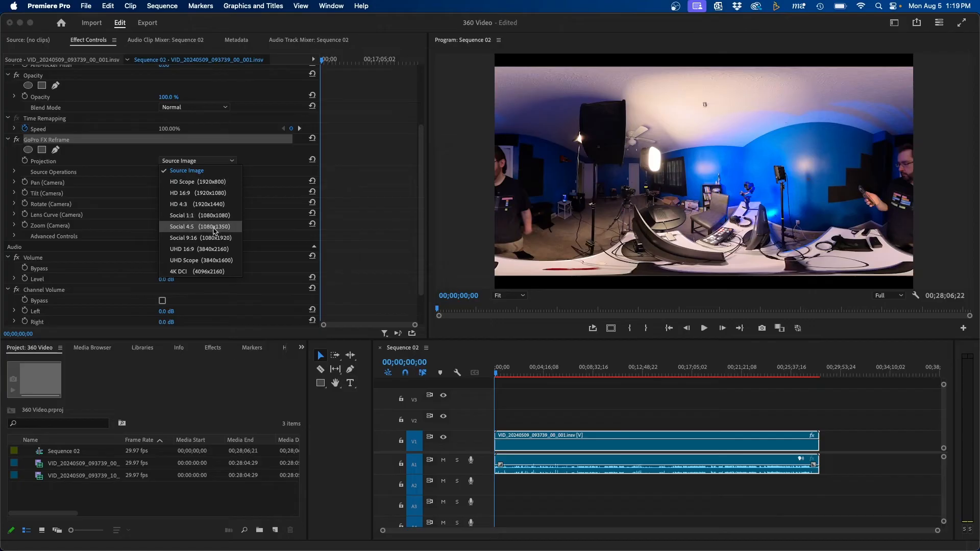
mouse_move(200, 249)
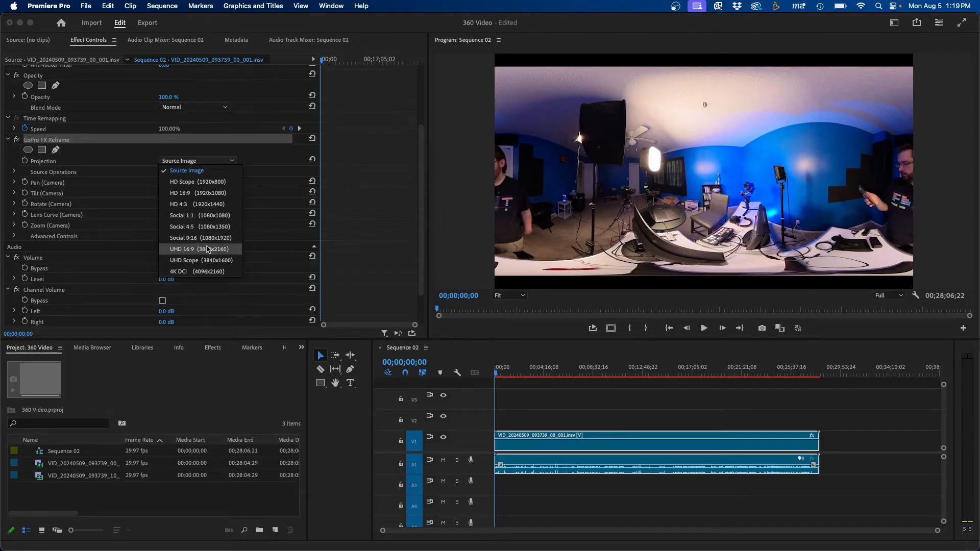
mouse_move(200, 226)
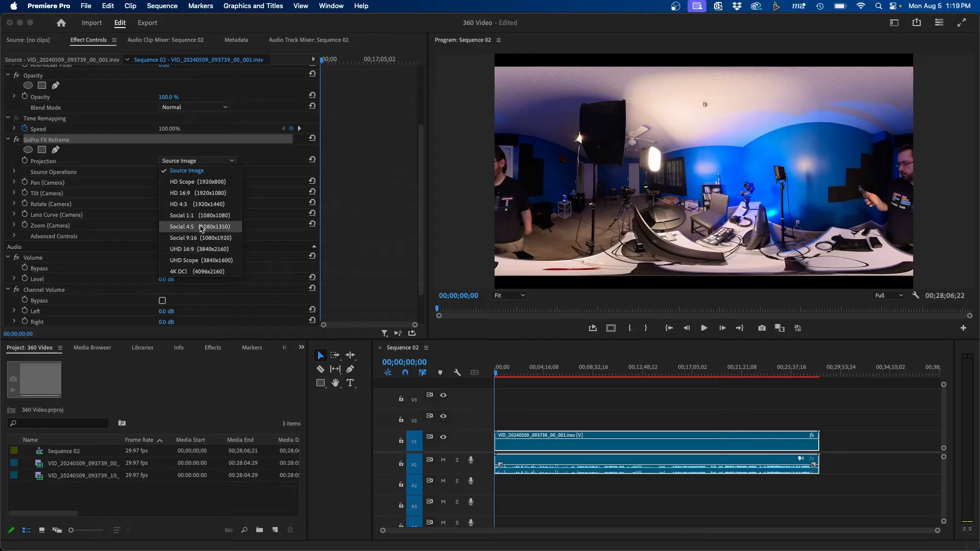
Set Reframe projection to HD 16:9 (1920x1080) and reset Motion Scale to 100
click(199, 193)
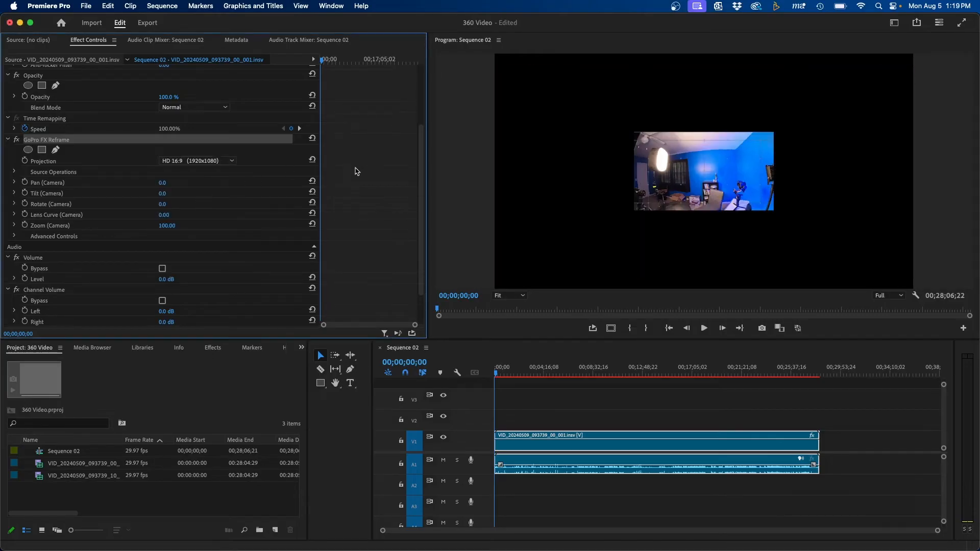
scroll(up, 3)
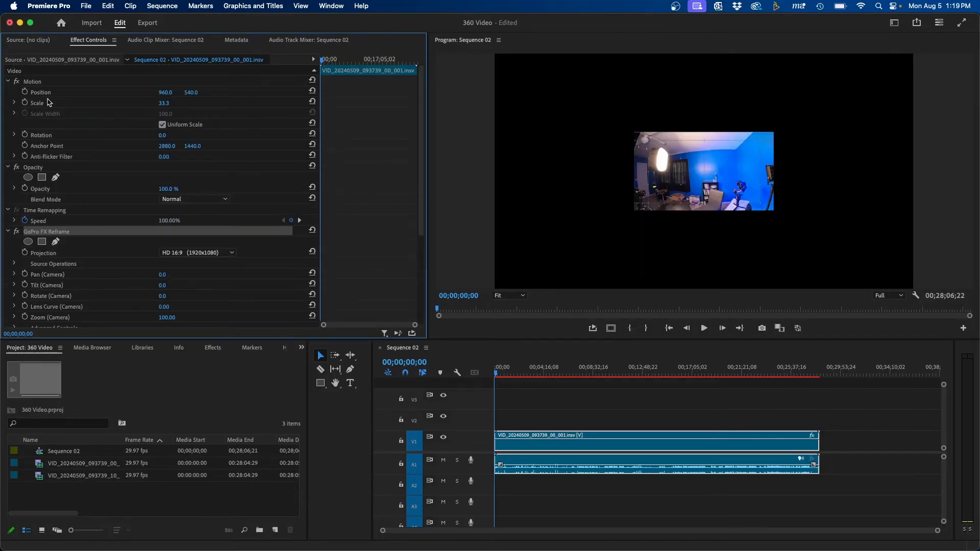
click(37, 103)
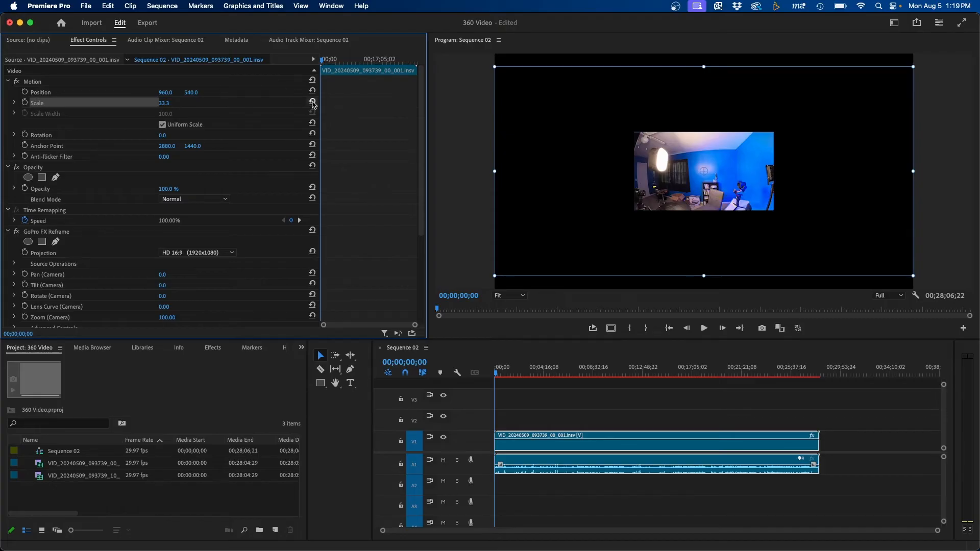
click(312, 103)
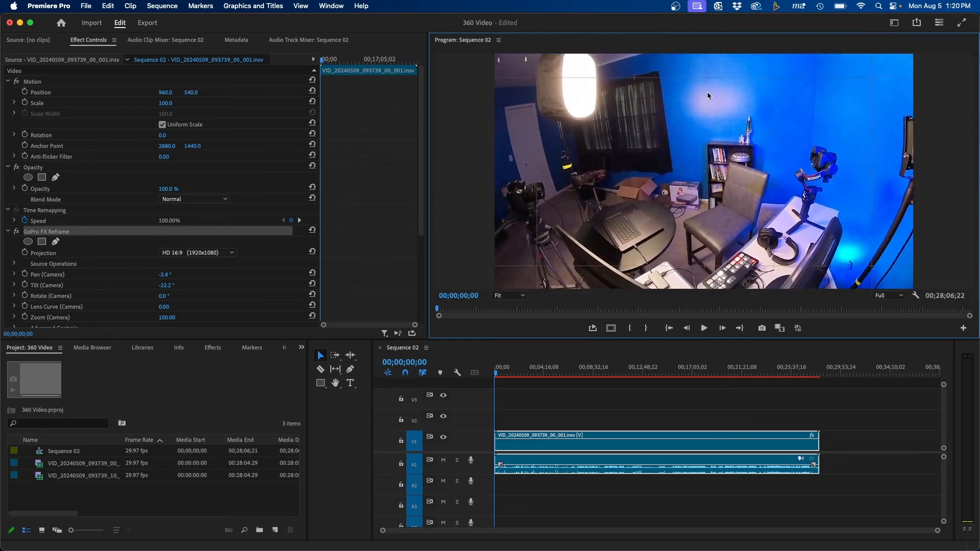
Move the playhead later, around the 11-minute mark, to check the reframed view
click(593, 368)
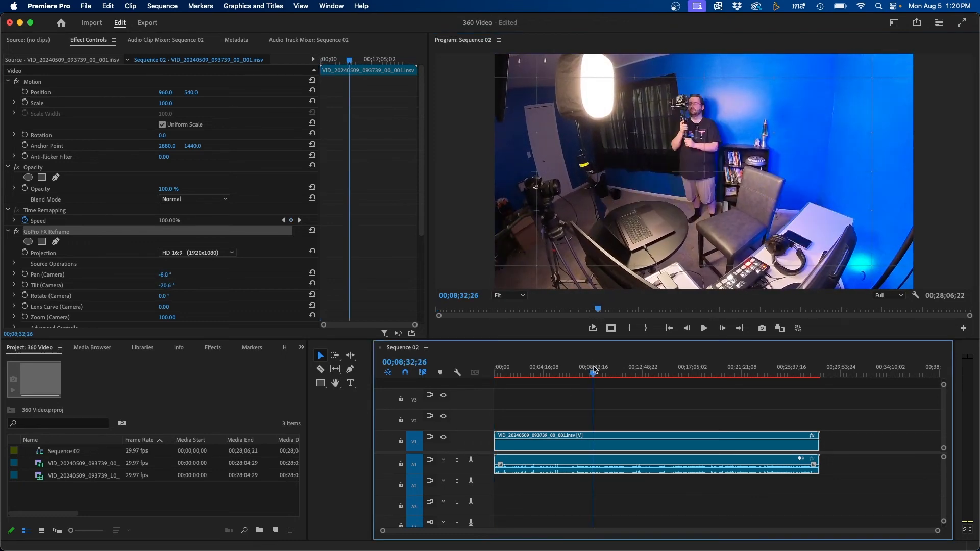
click(623, 374)
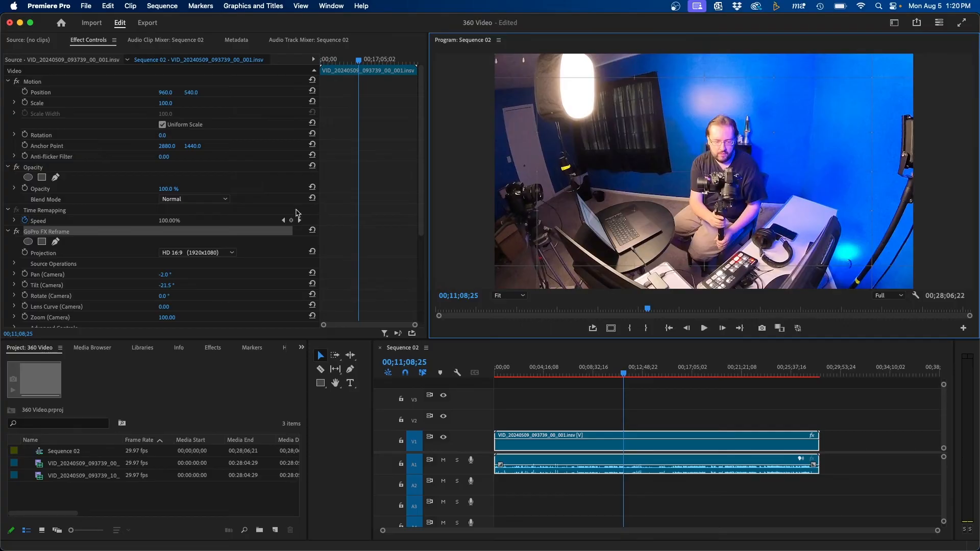
Keyframe Pan (Camera) from -2° near 11 minutes to -50° by 12:25
scroll(down, 3)
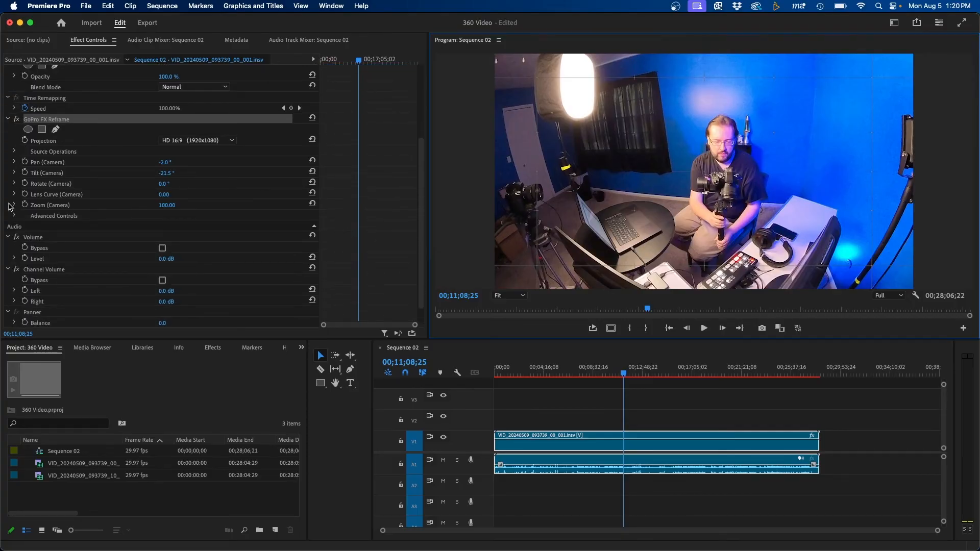
mouse_move(25, 163)
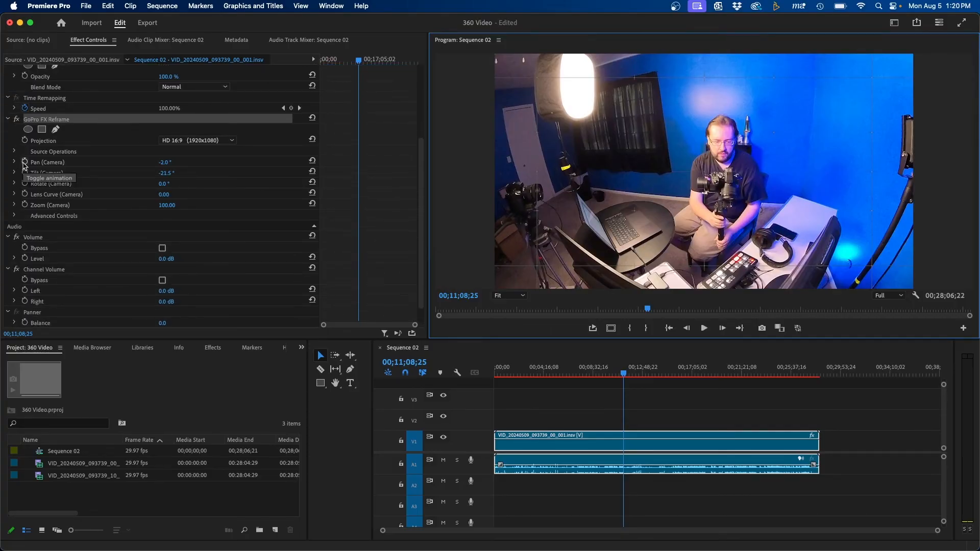
click(24, 162)
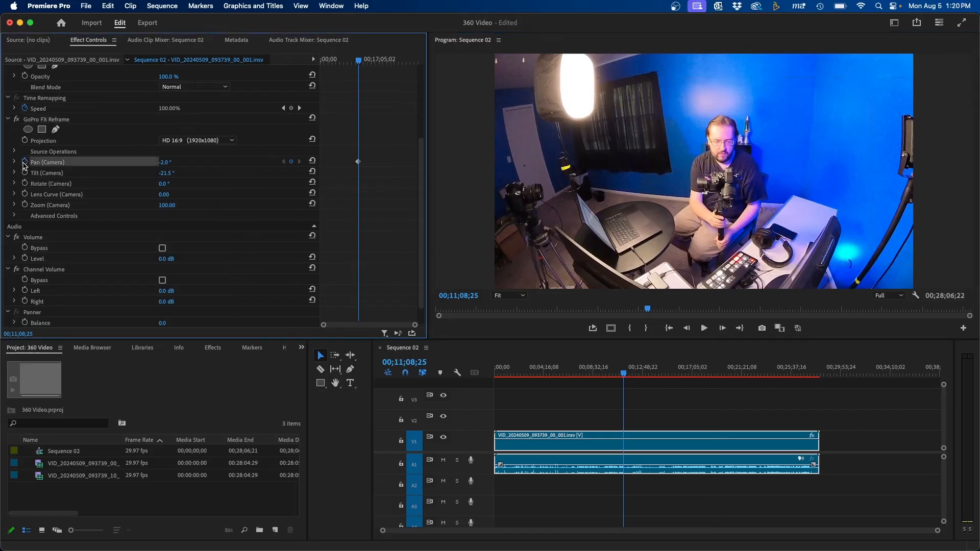
click(638, 374)
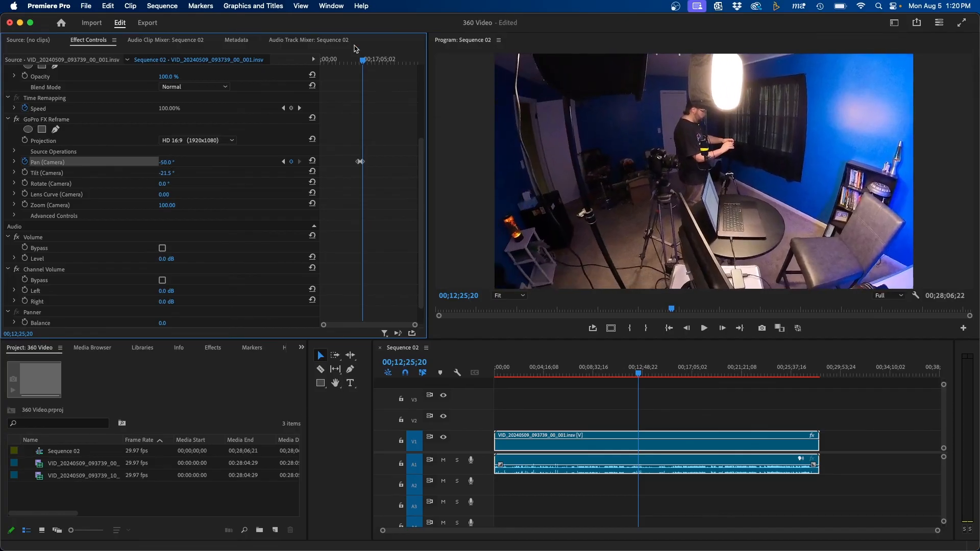
drag(167, 162, 175, 162)
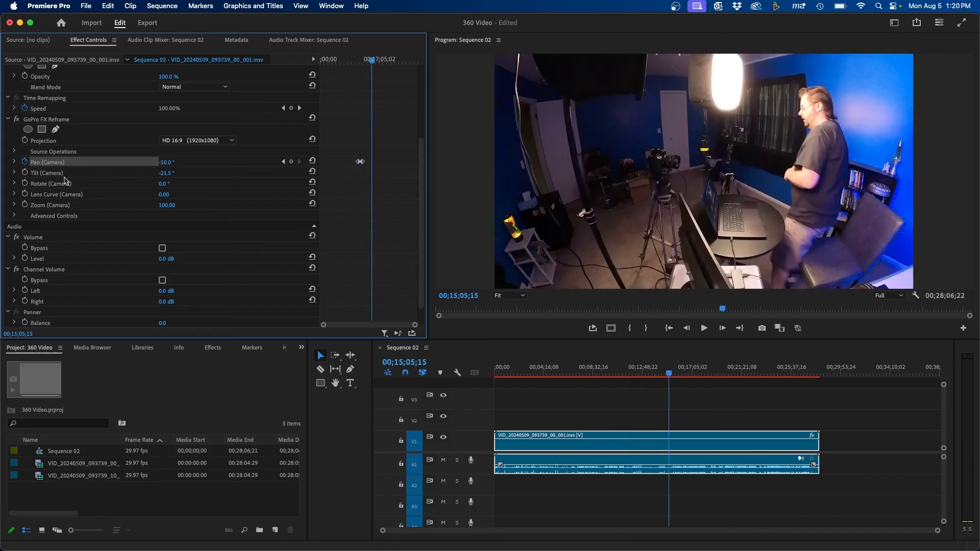
mouse_move(75, 229)
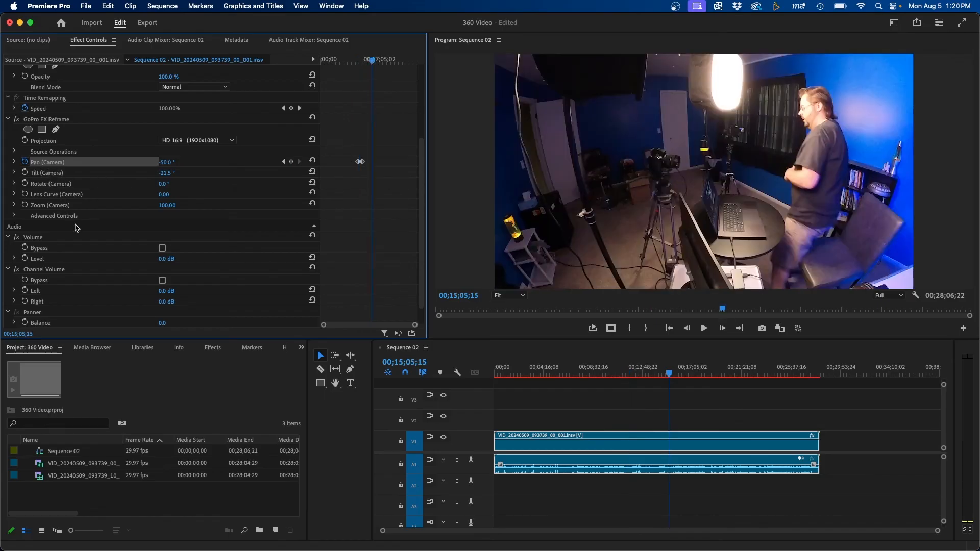